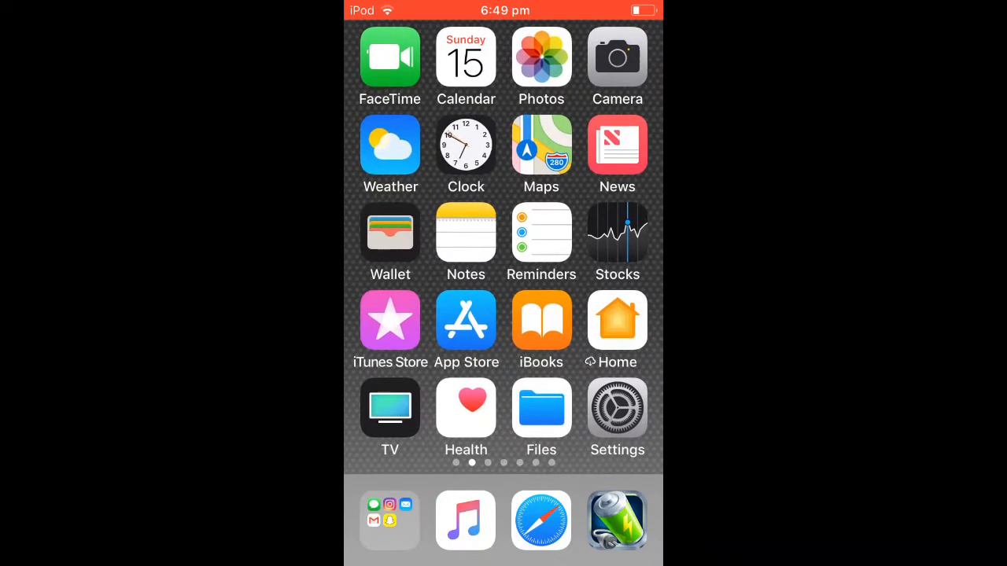
- Open Settings and scroll the About page to confirm iOS version 11.2.1
{"action": "left_click", "coordinate": [616, 407]}
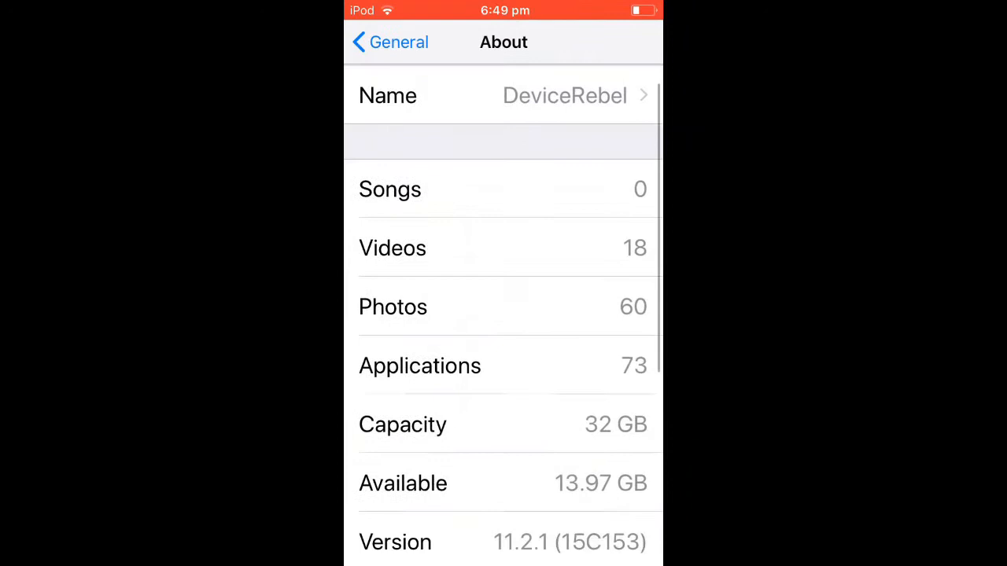
{"action": "scroll", "scroll_direction": "down", "scroll_amount": 3}
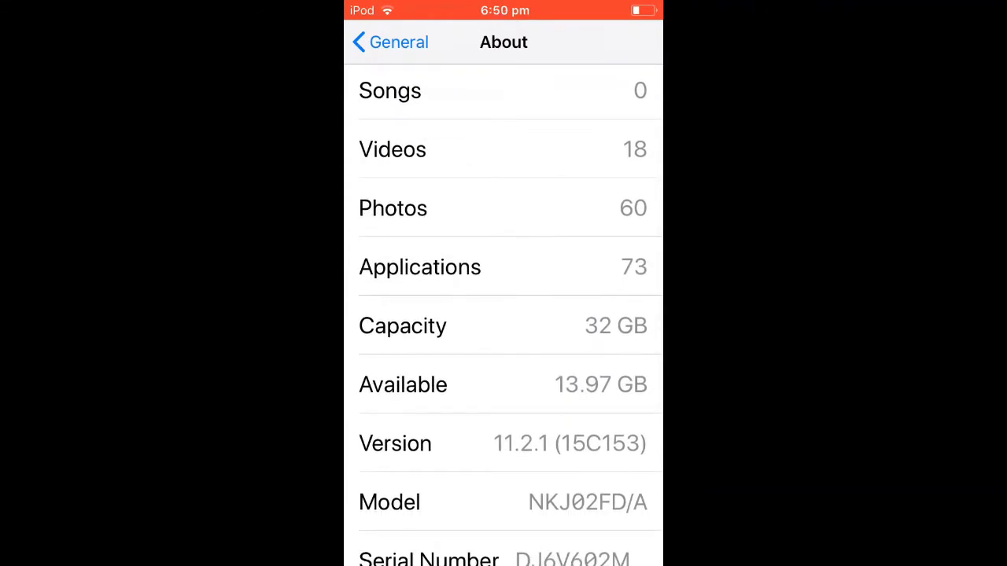
{"action": "scroll", "scroll_direction": "down", "scroll_amount": 3}
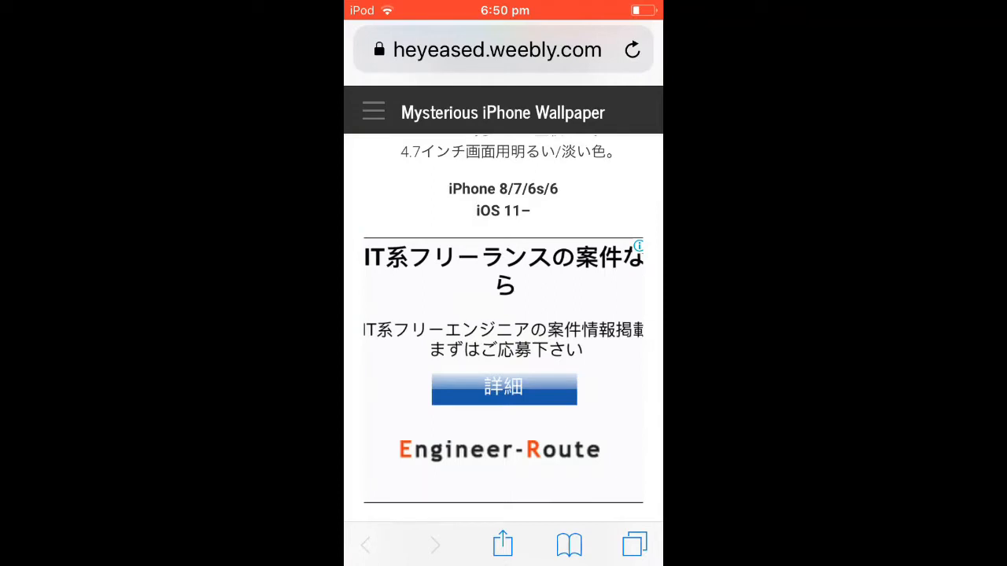
- Scroll past the pastel gradient wallpapers and jump to another page of designs
{"action": "scroll", "scroll_direction": "down", "scroll_amount": 3}
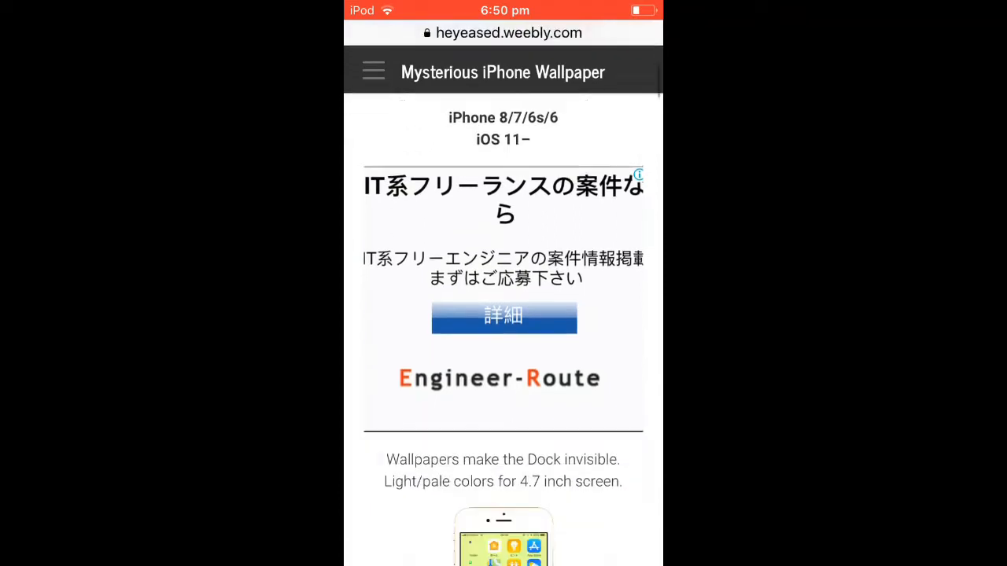
{"action": "scroll", "scroll_direction": "down", "scroll_amount": 3}
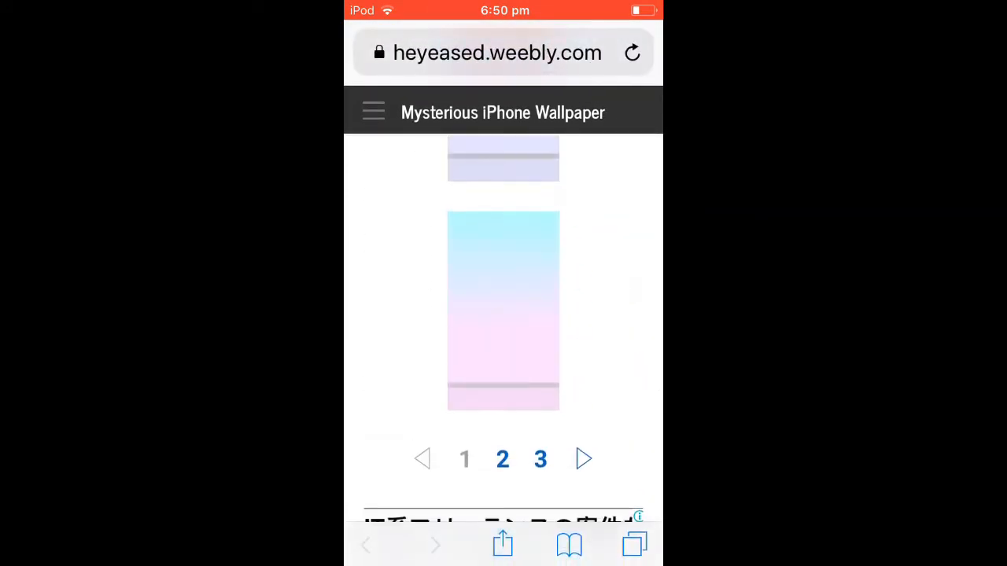
{"action": "left_click", "coordinate": [631, 53]}
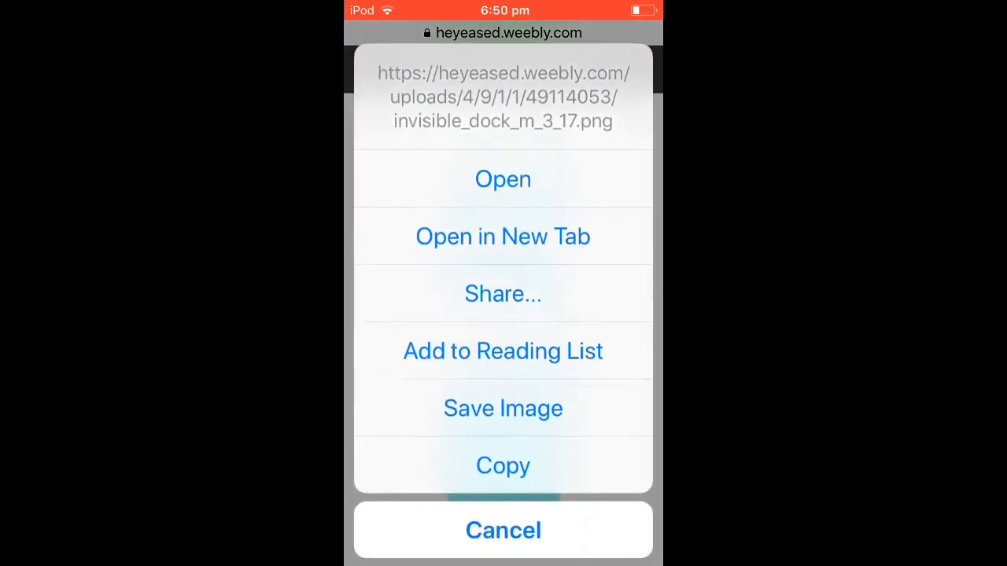
- Save the pastel invisible-dock wallpaper image to Photos and return home
{"action": "left_click", "coordinate": [502, 530]}
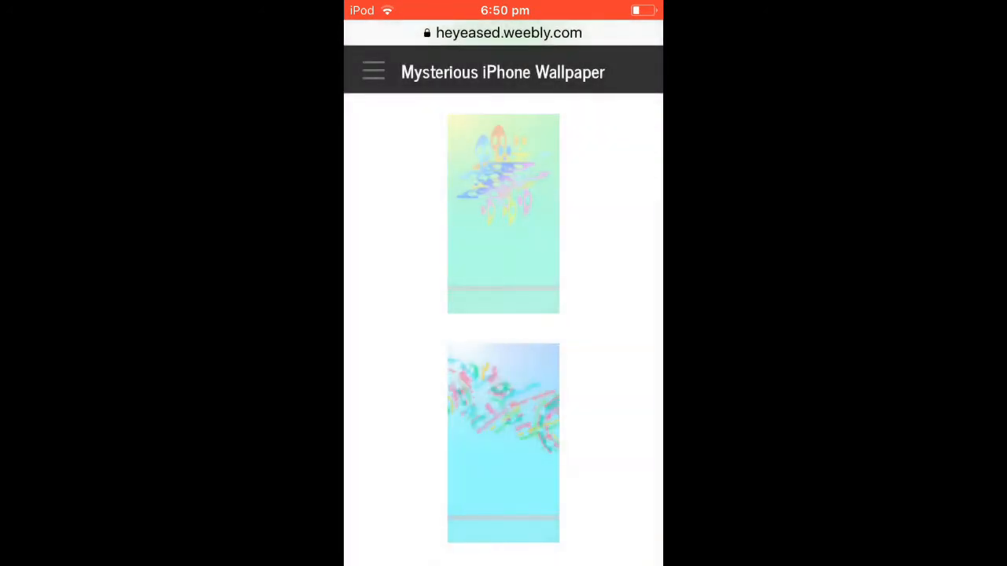
{"action": "key", "text": "home"}
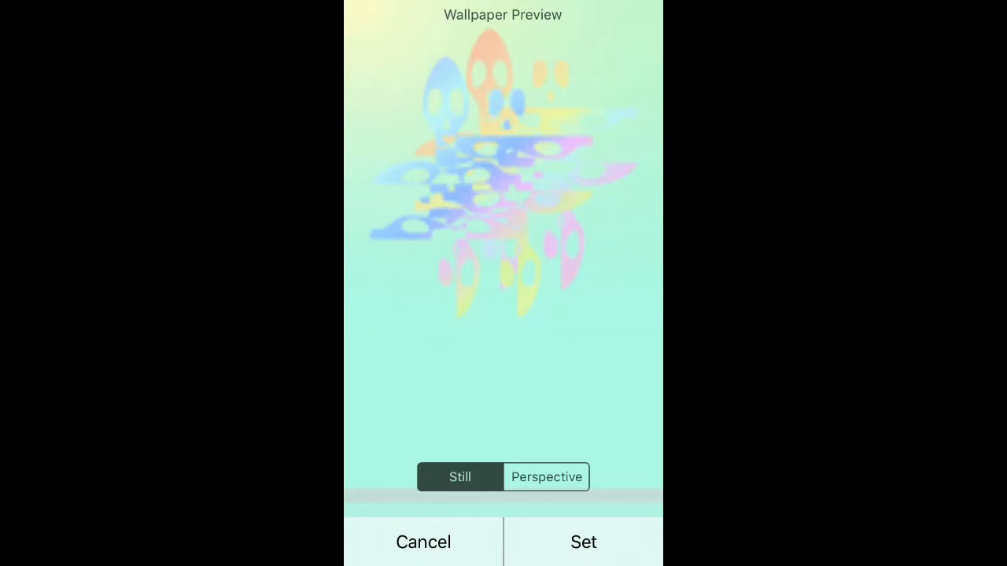
- Set the previewed pastel image as wallpaper and view the dockless home screen
{"action": "left_click", "coordinate": [583, 542]}
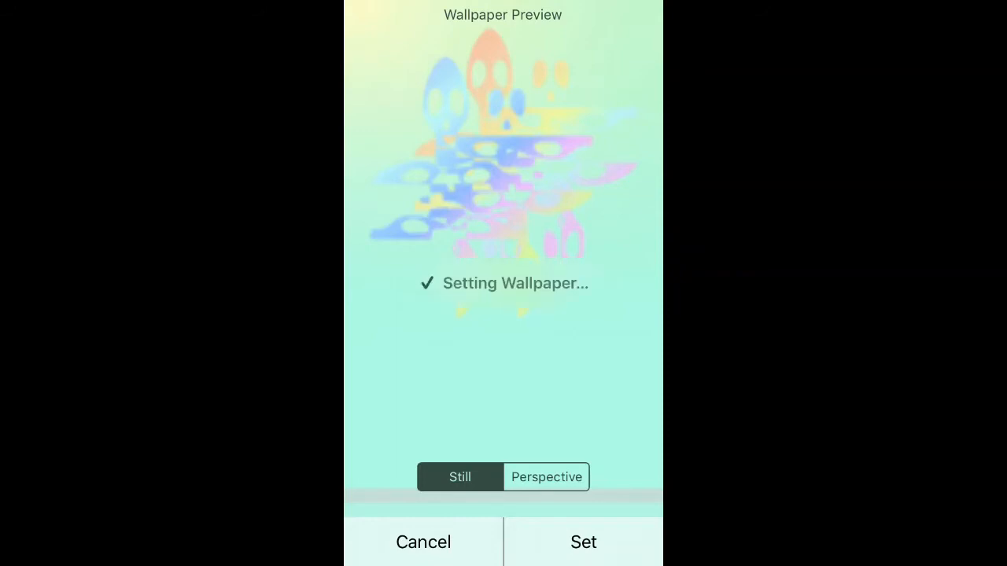
{"action": "left_click", "coordinate": [583, 542]}
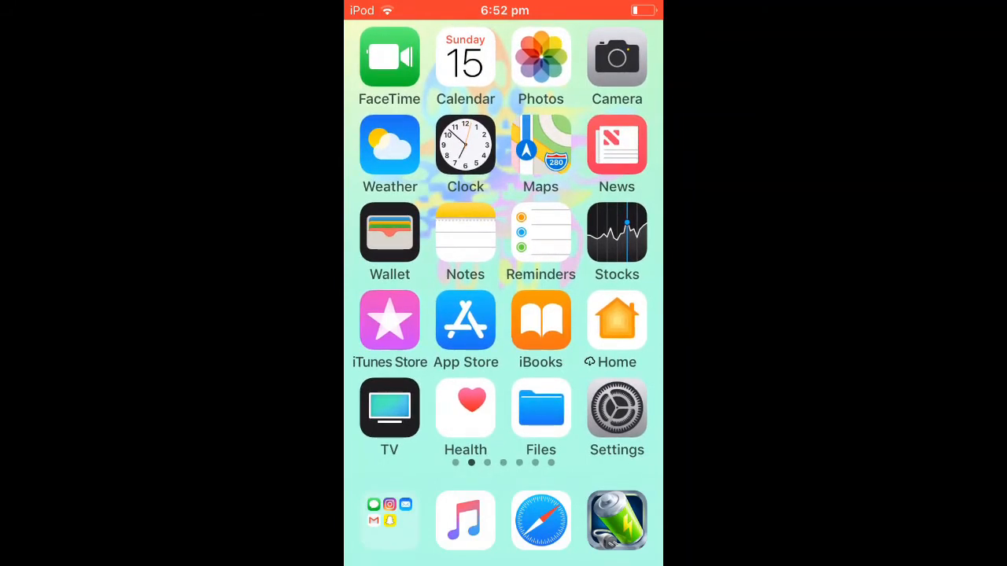
{"action": "scroll", "scroll_direction": "right", "scroll_amount": 3}
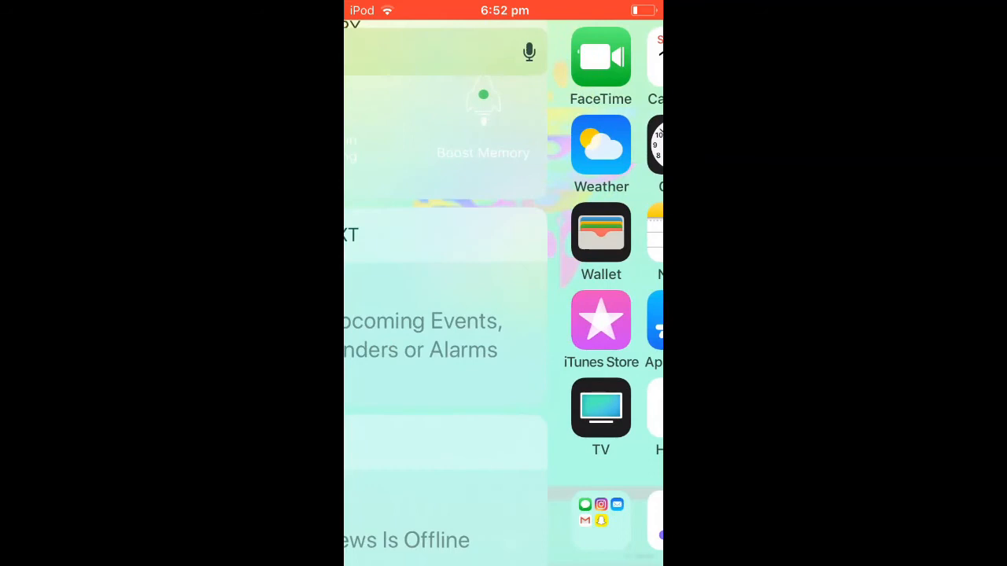